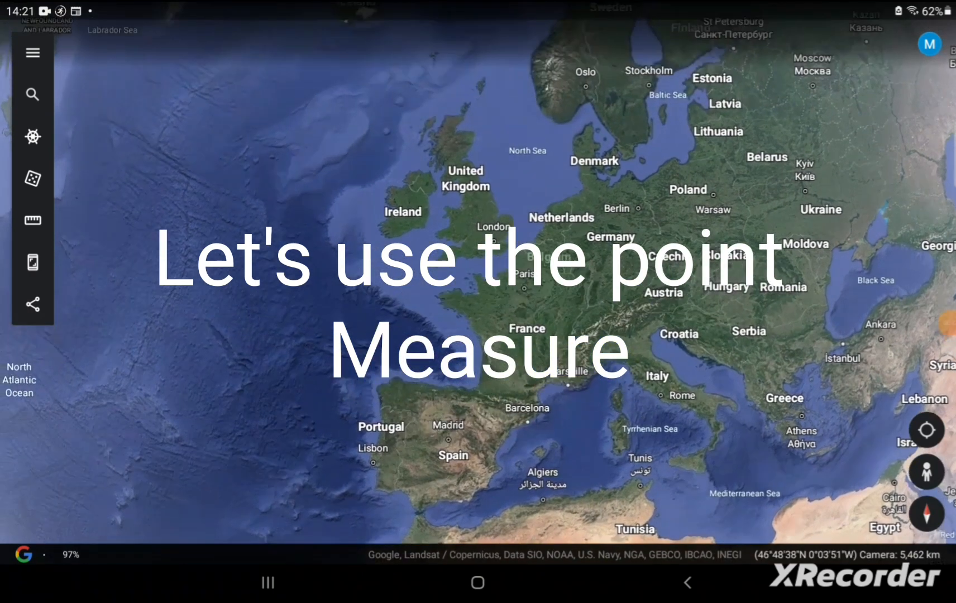
Start a new distance measurement over Europe near the English Channel
left_click(33, 221)
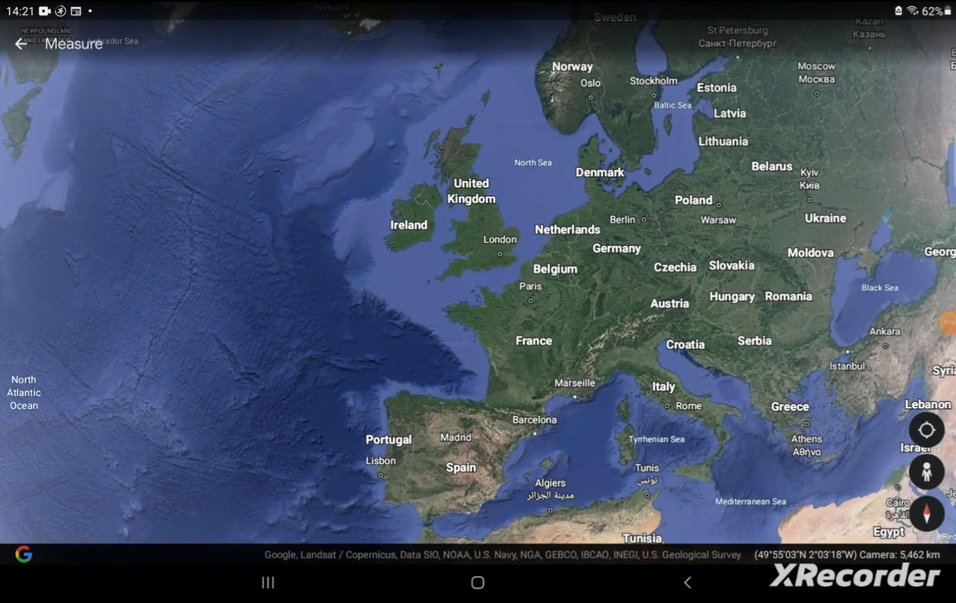
left_click(478, 283)
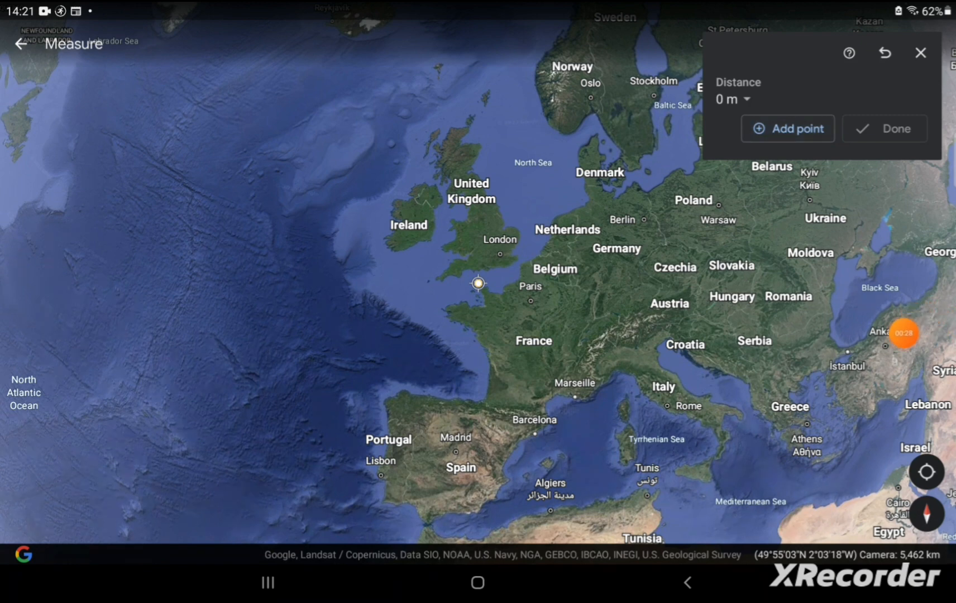
Measure about 5,783 km from Europe to northern Canada, then close Measure
left_click(600, 278)
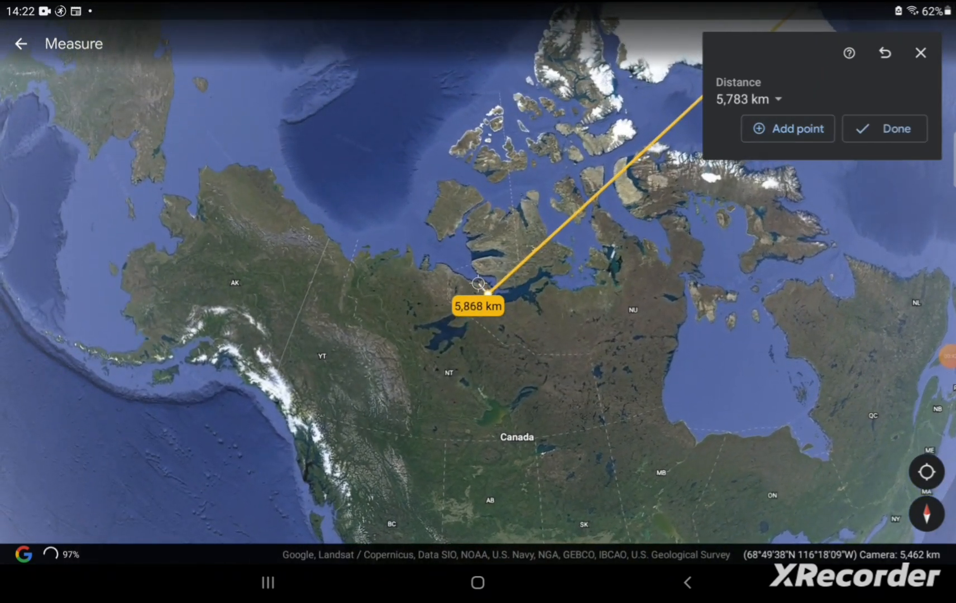
left_click(884, 128)
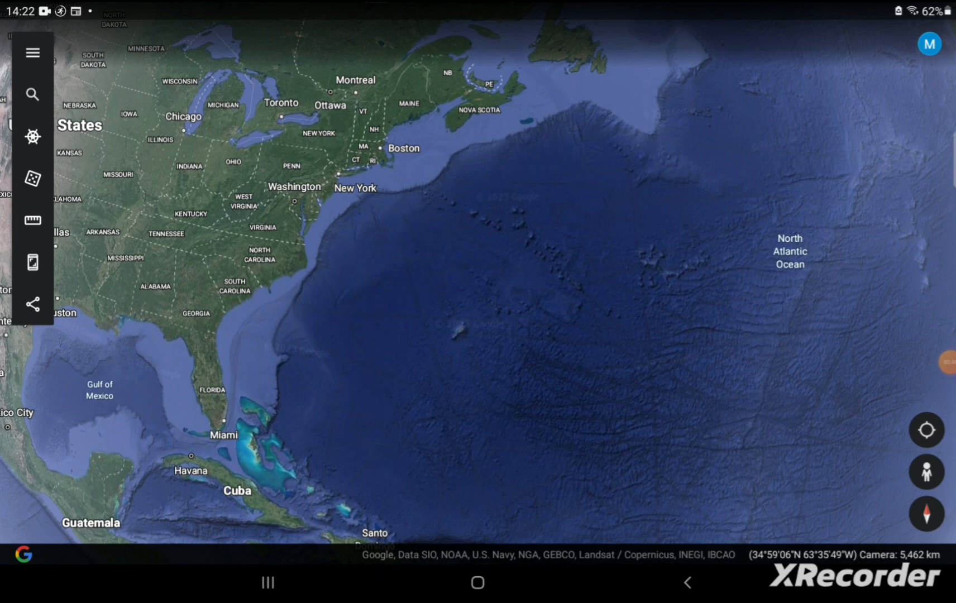
Search for 'Sa', then clear the query so the search field is empty
left_click(33, 94)
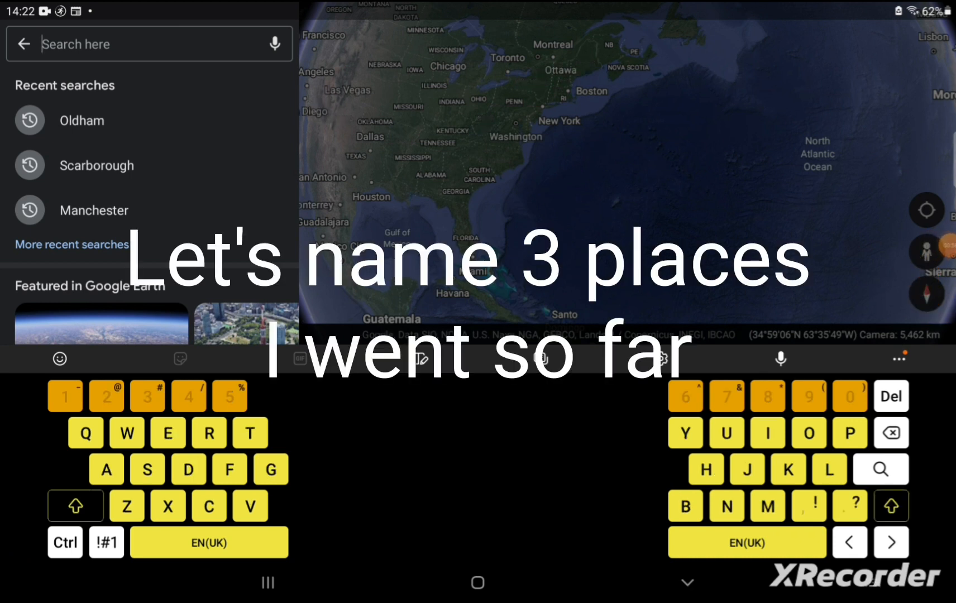
type("Sa")
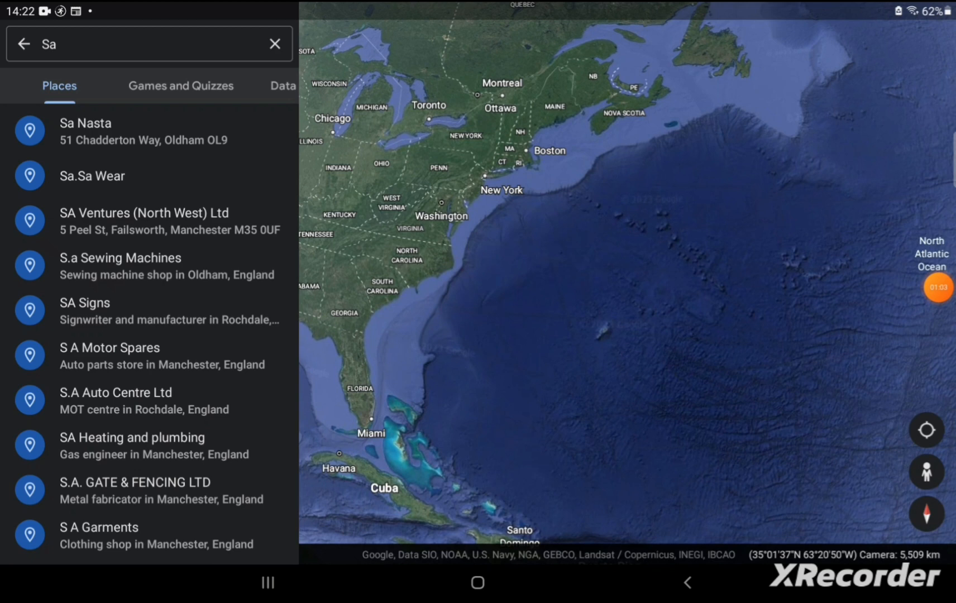
left_click(275, 44)
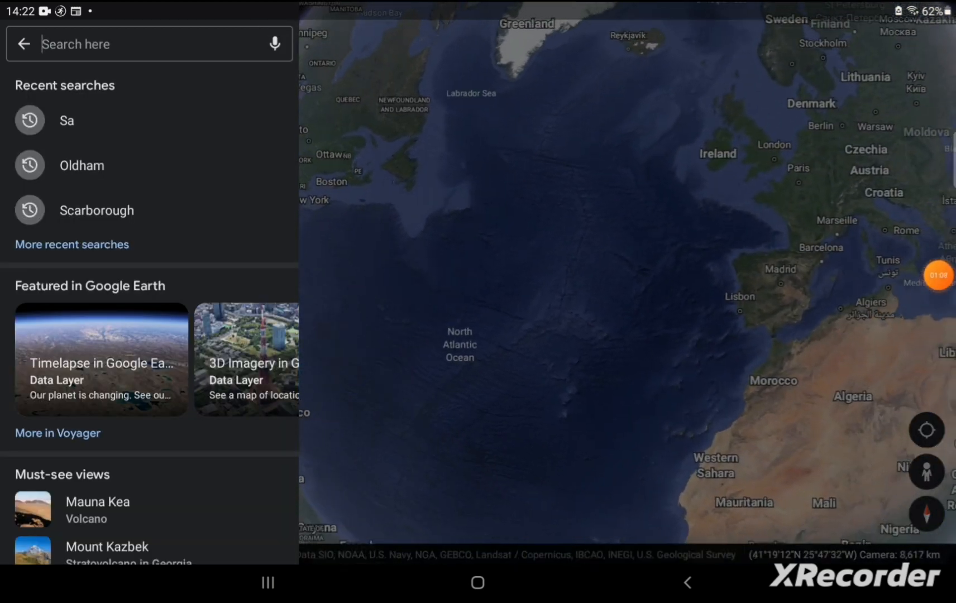
Type 'Bridli' into search to bring up Bridlington, England
left_click(147, 44)
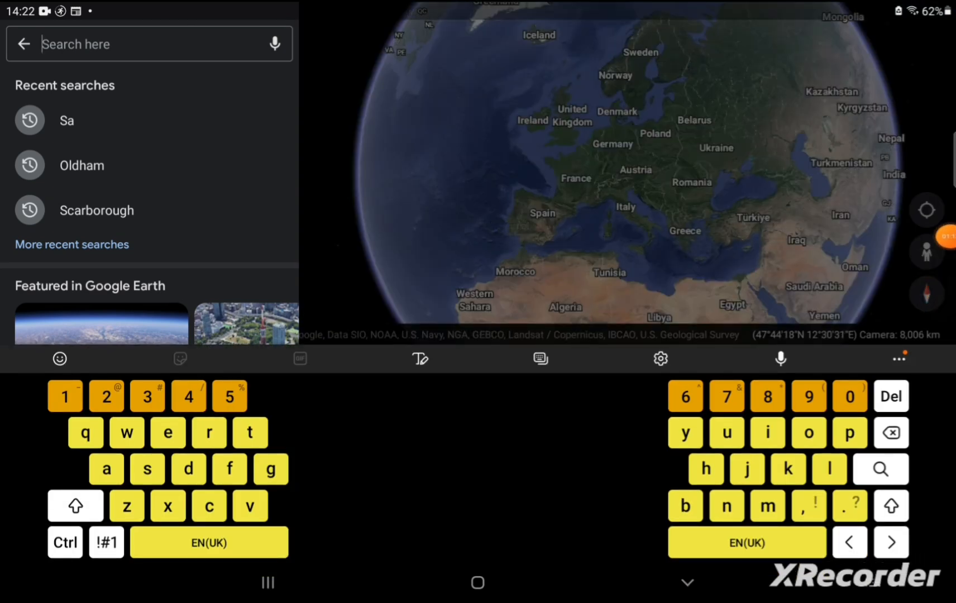
type("Bri")
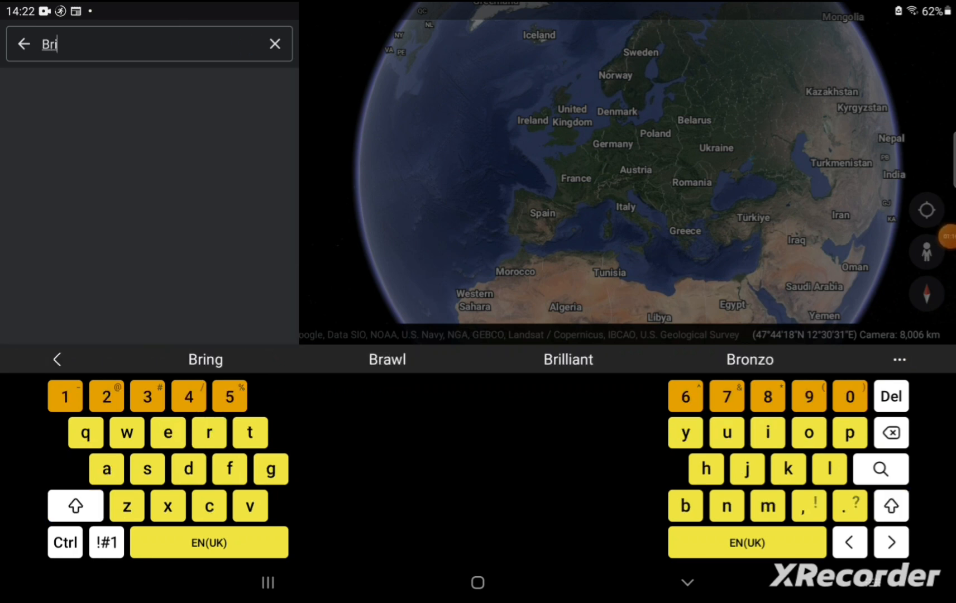
type("dli")
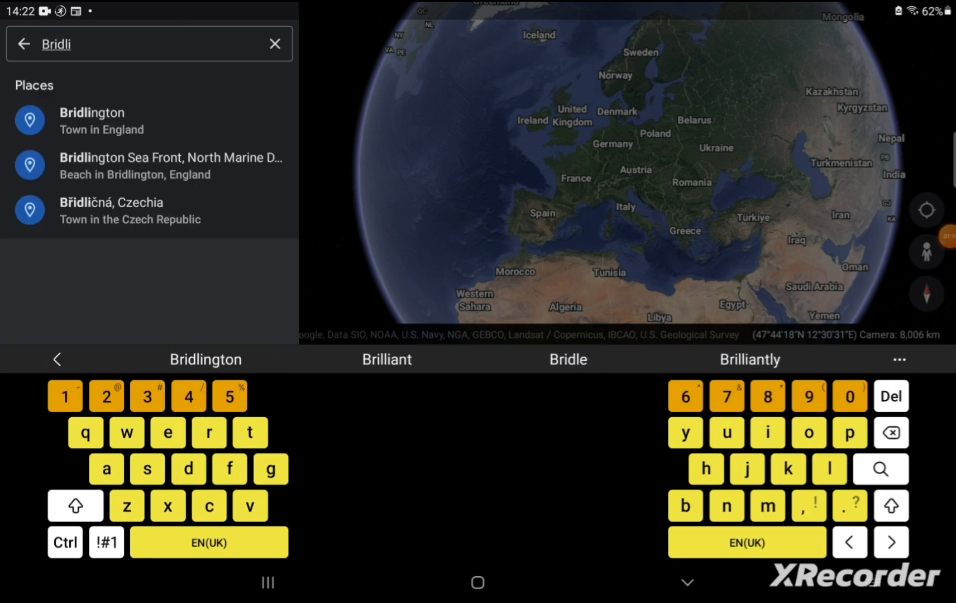